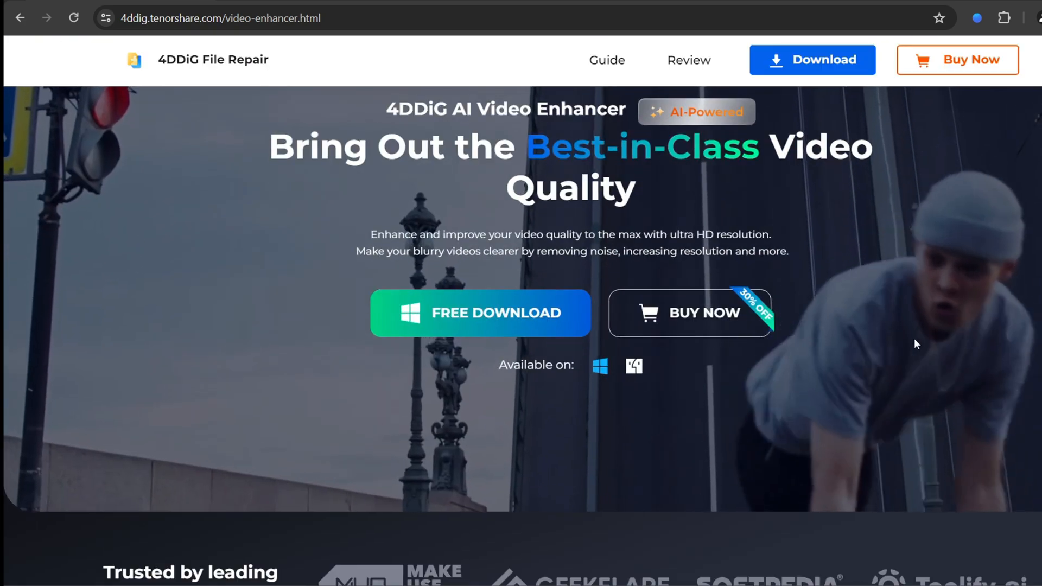
# View the enhancing, upscaling and sharpening example demos on the AI Video Enhancer page
pyautogui.scroll(-3)
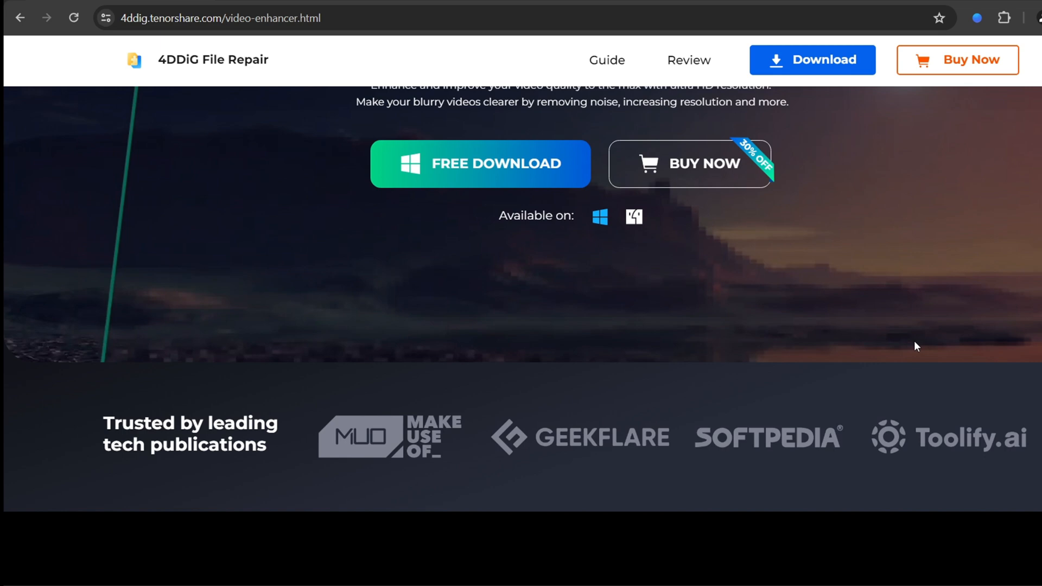
pyautogui.scroll(3)
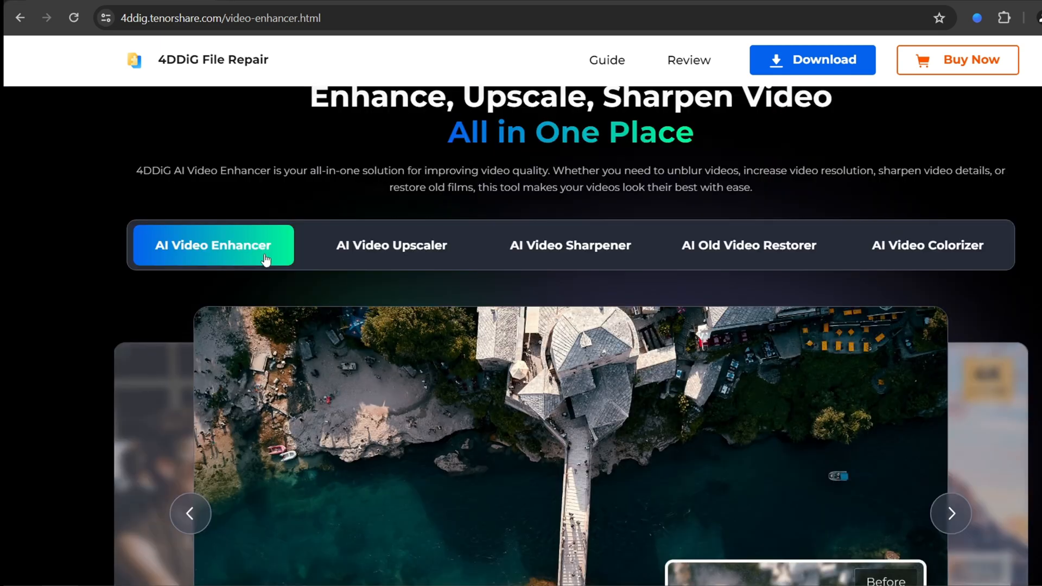
pyautogui.scroll(-3)
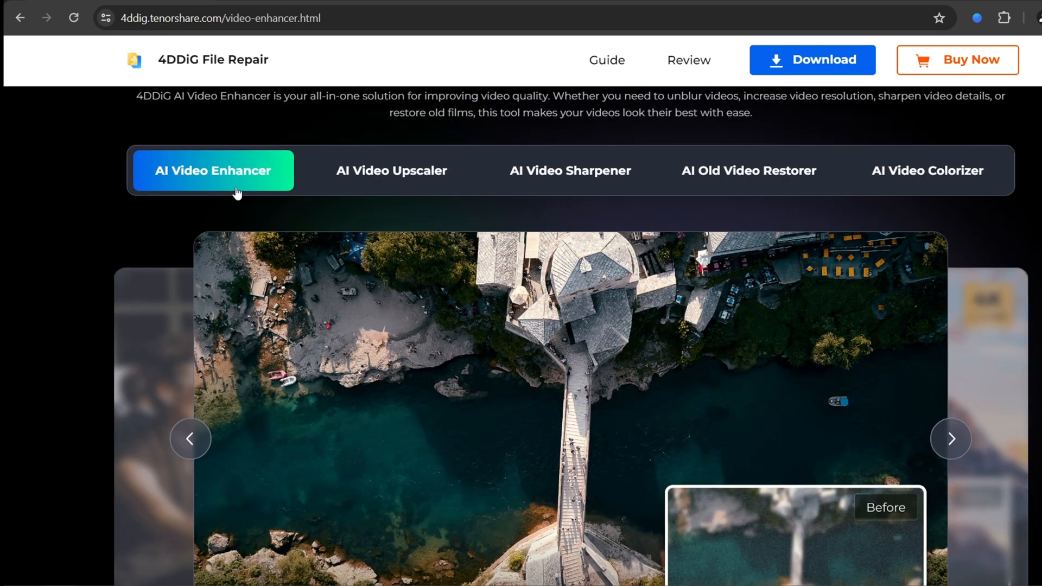
pyautogui.click(392, 170)
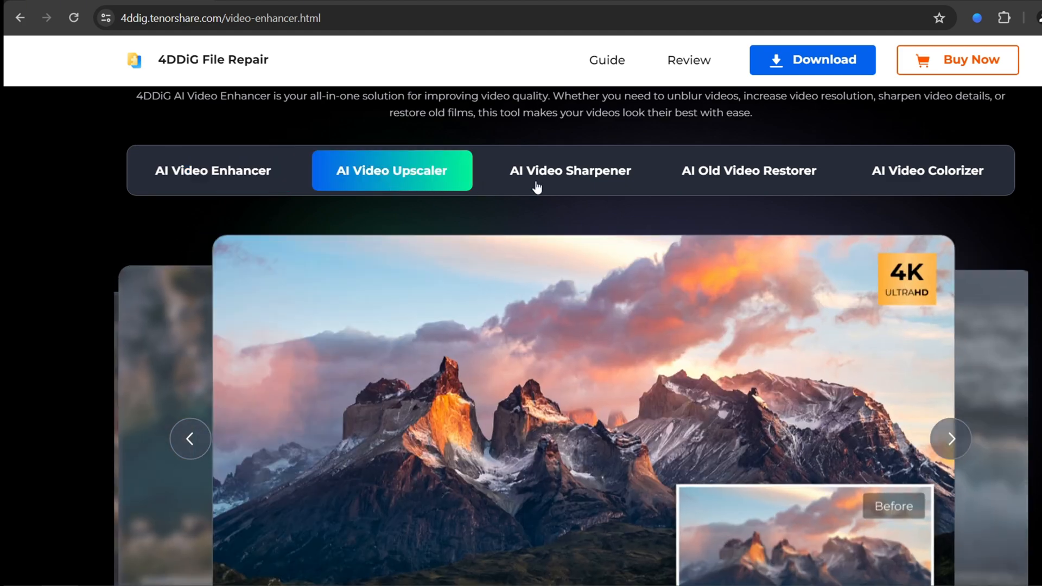
pyautogui.click(570, 170)
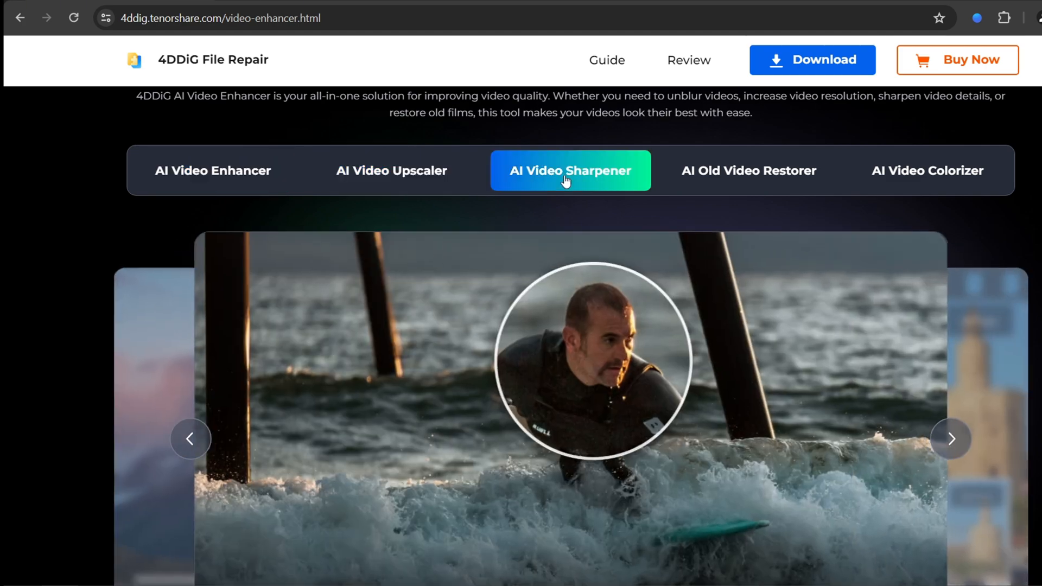
pyautogui.click(749, 171)
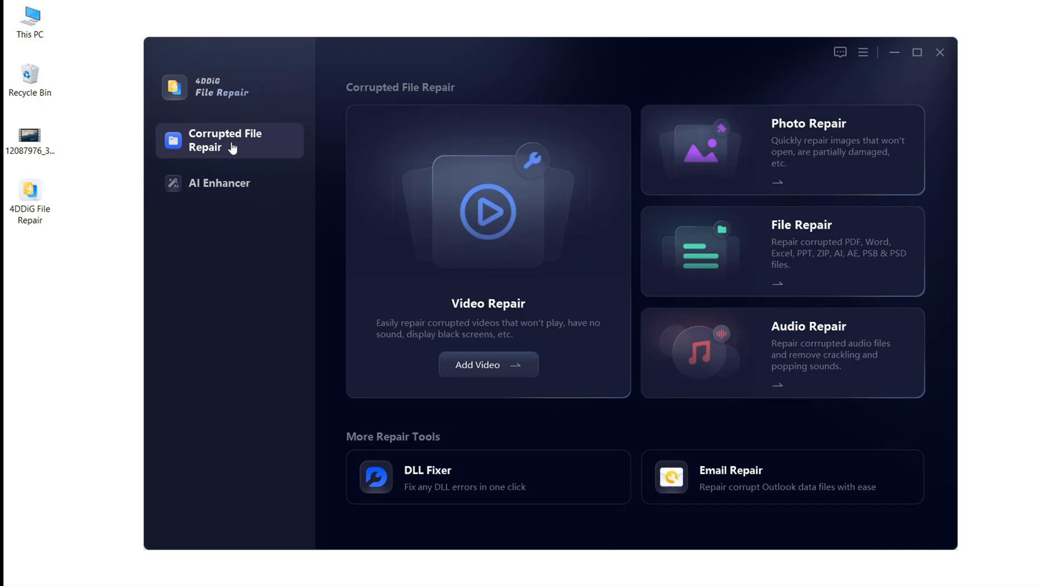
# Start the Video Enhancer from AI Enhancer and add the aerial MP4 from the desktop
pyautogui.click(219, 183)
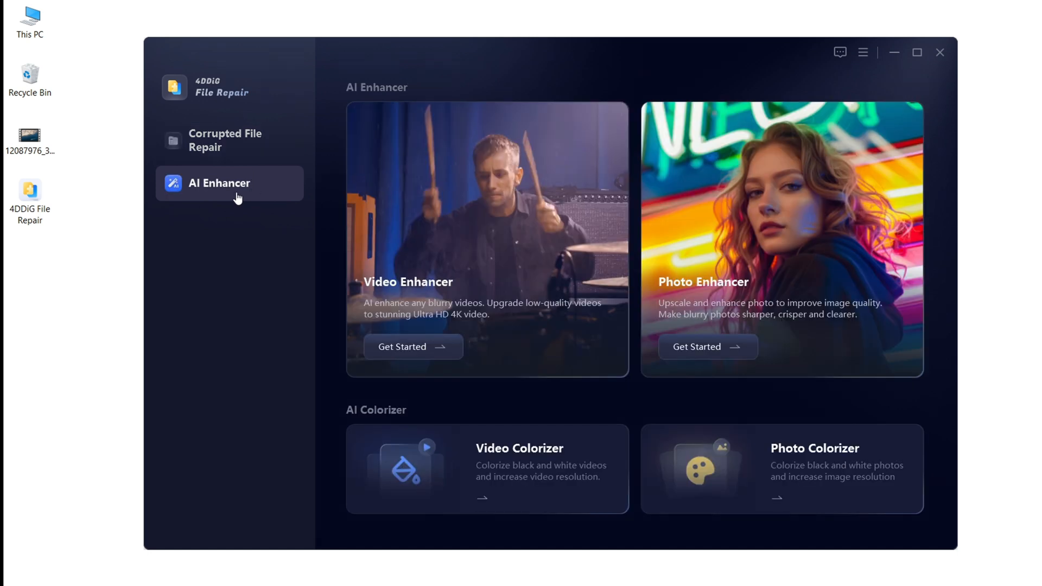
pyautogui.moveTo(484, 340)
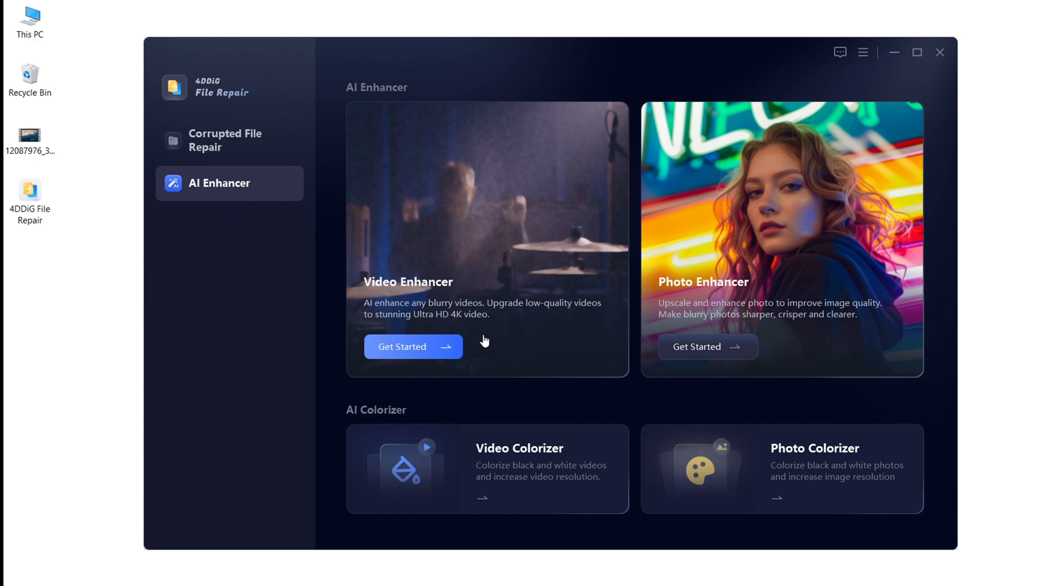
pyautogui.click(400, 346)
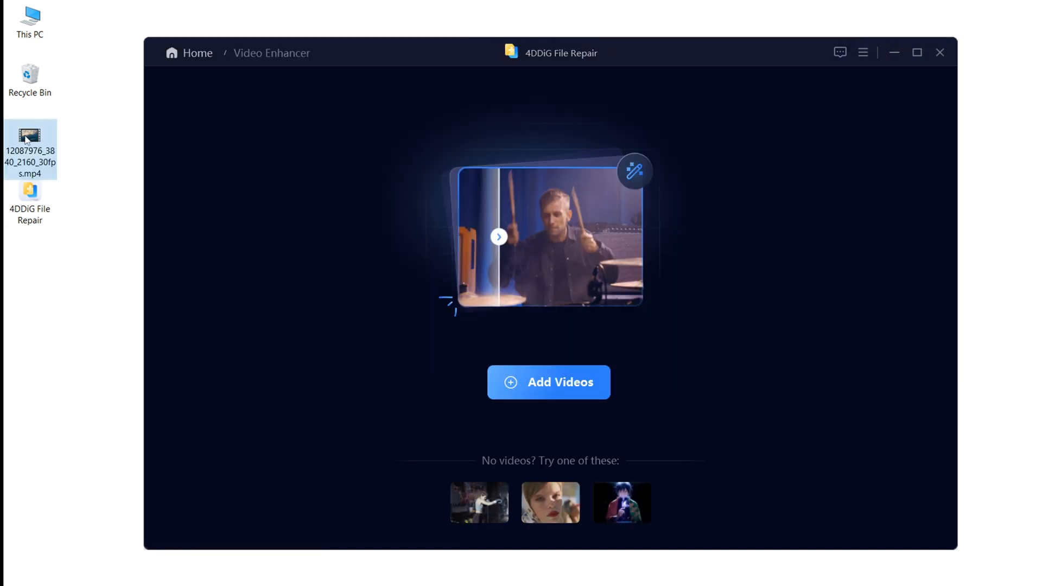
pyautogui.click(548, 381)
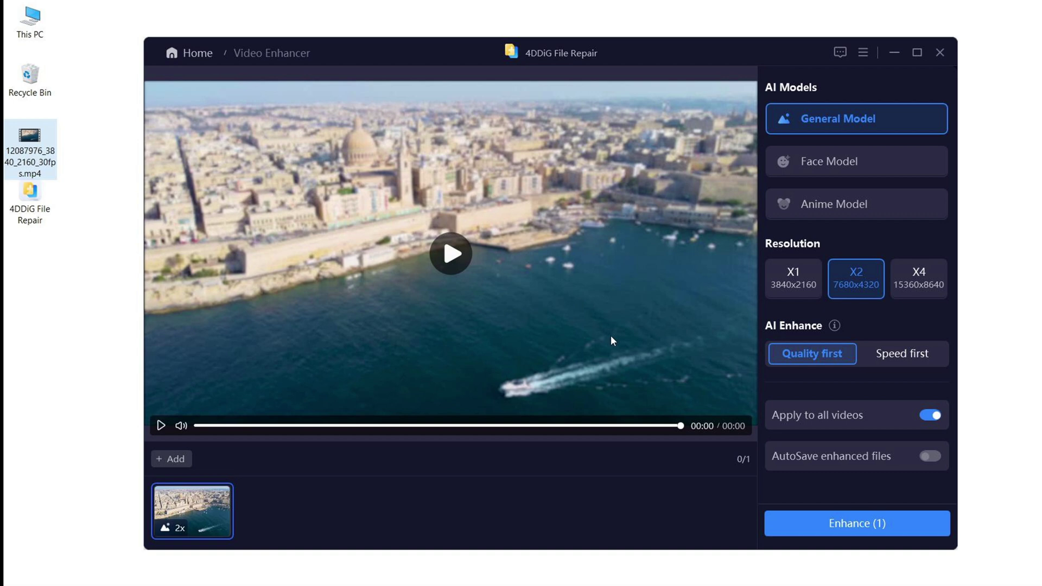
pyautogui.moveTo(618, 323)
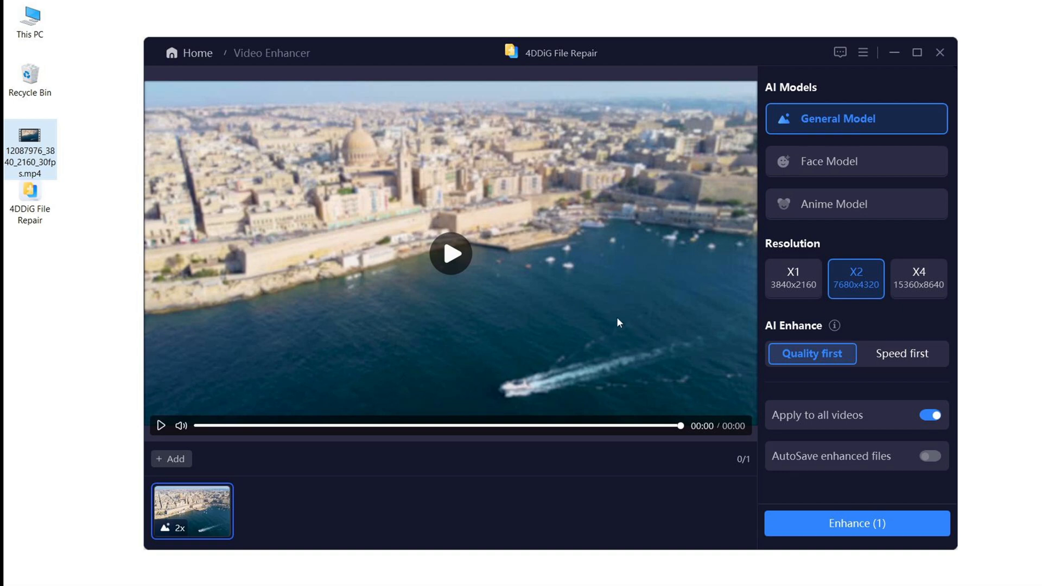
# Choose the Anime Model at X1 (3840x2160) resolution, keeping Quality first
pyautogui.click(856, 161)
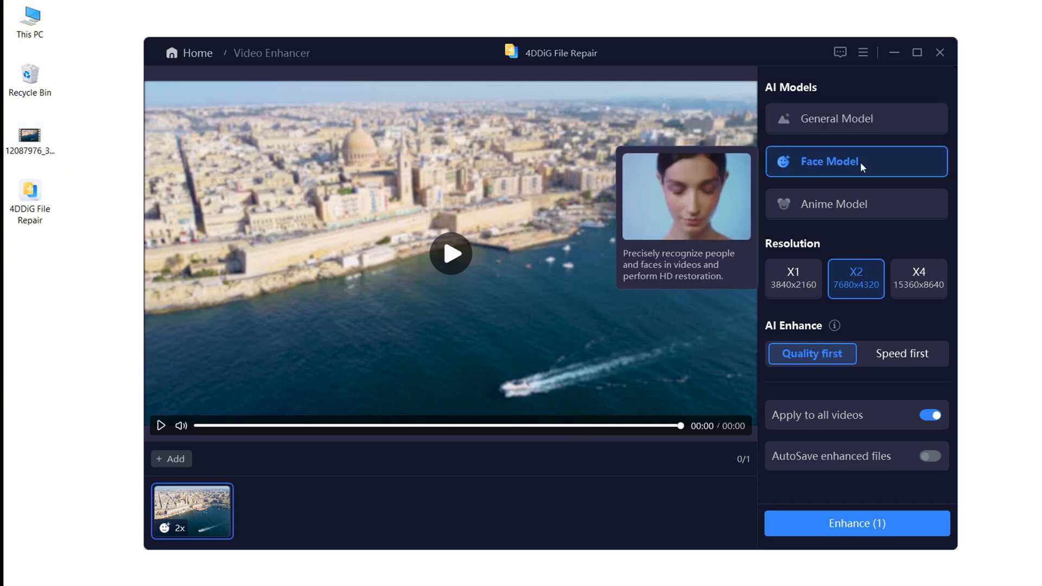
pyautogui.click(856, 204)
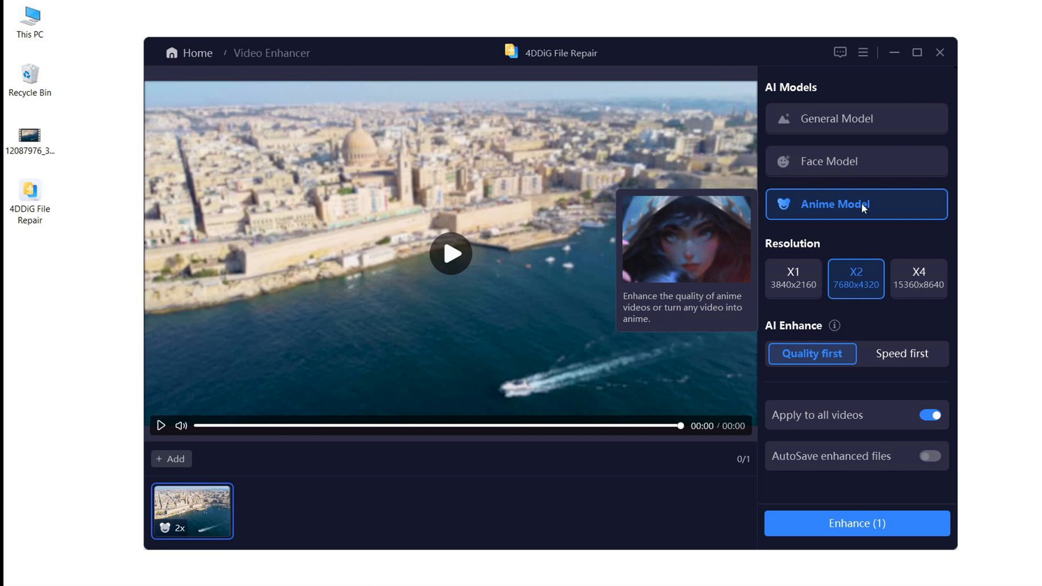
pyautogui.click(792, 279)
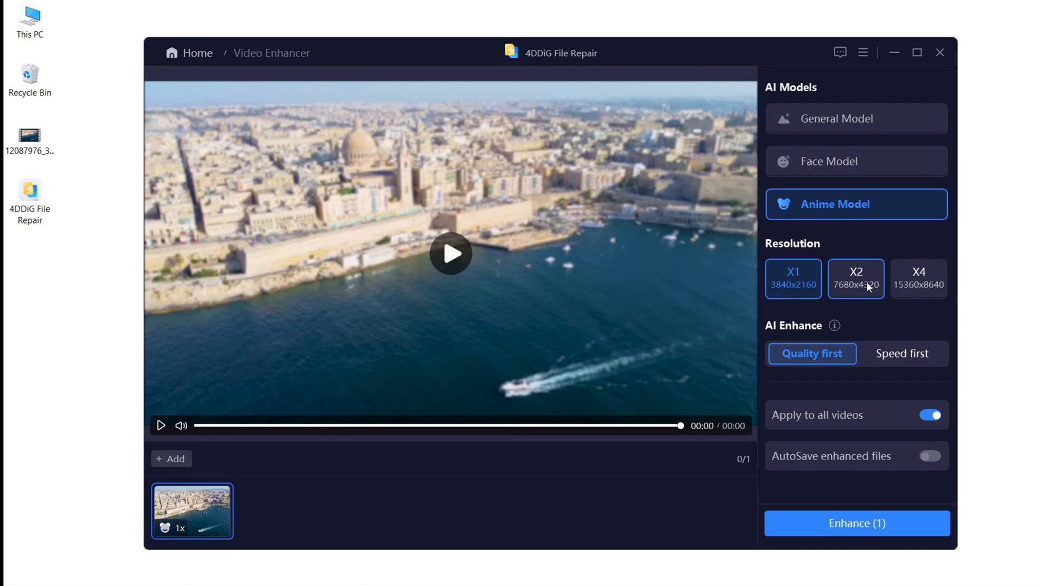
pyautogui.click(918, 279)
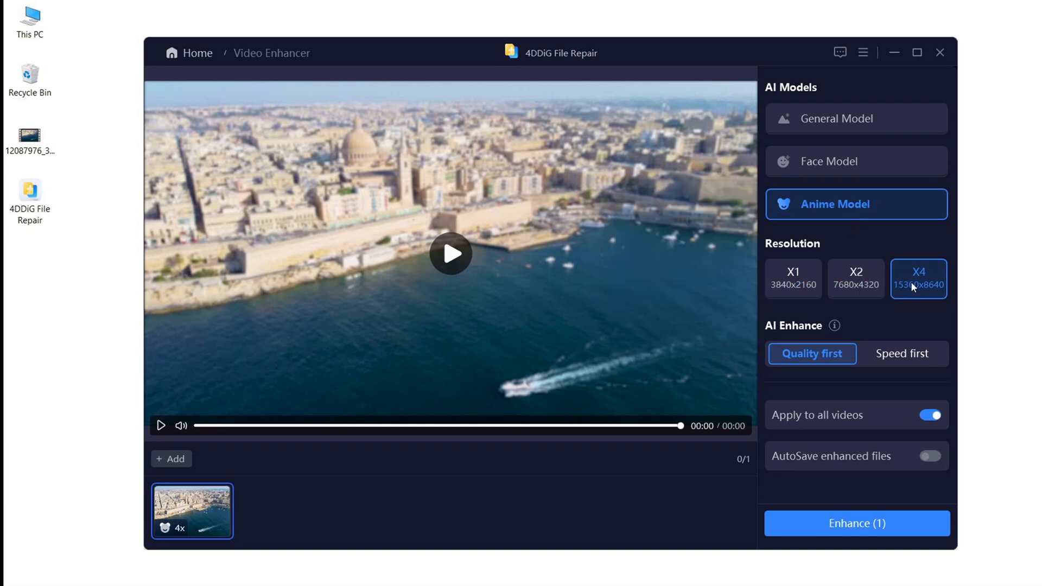
pyautogui.click(792, 279)
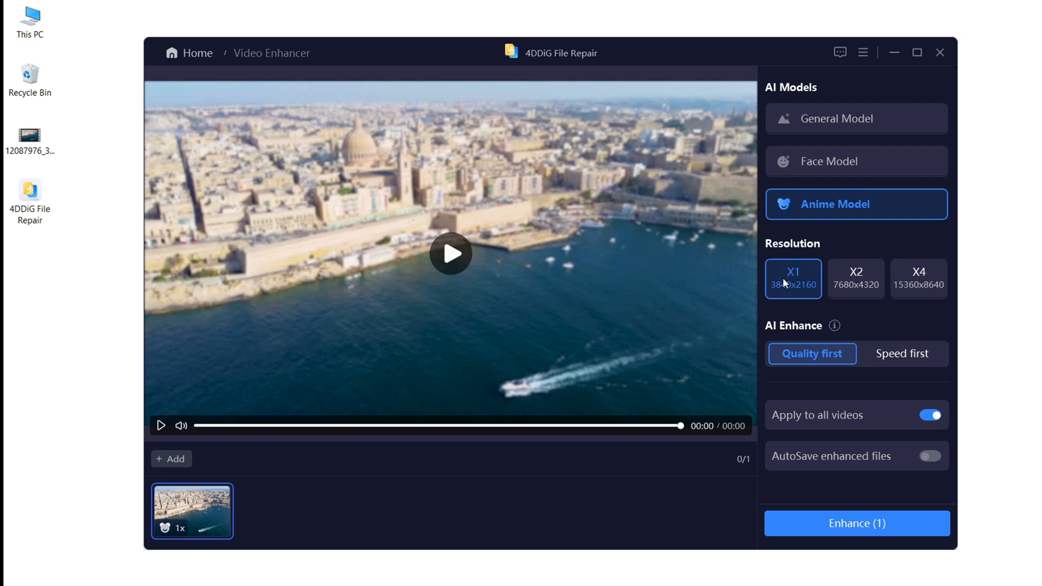
pyautogui.moveTo(820, 355)
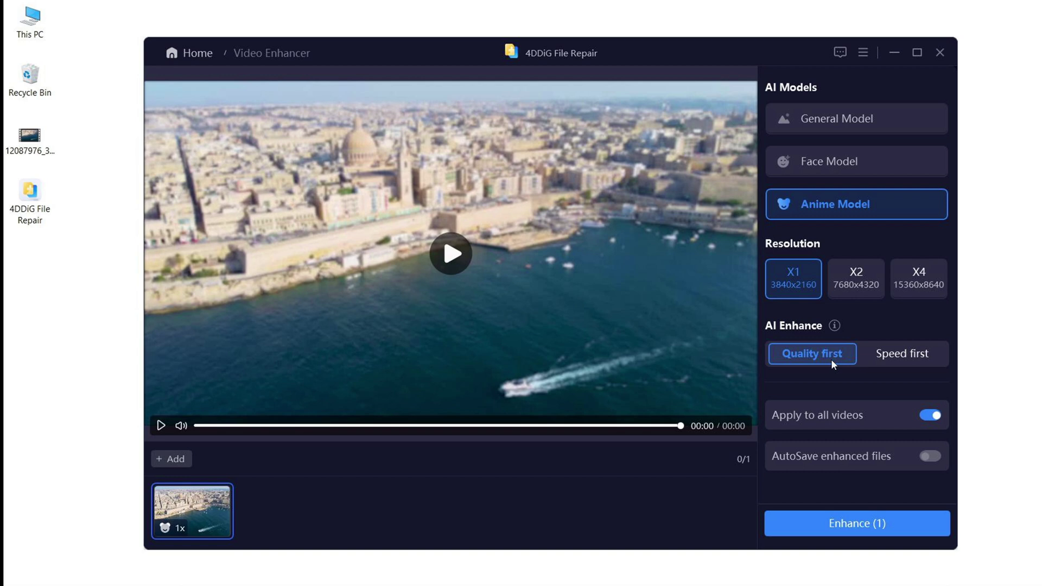
# Run the enhancement on the aerial video and wait for the before-and-after preview
pyautogui.click(856, 523)
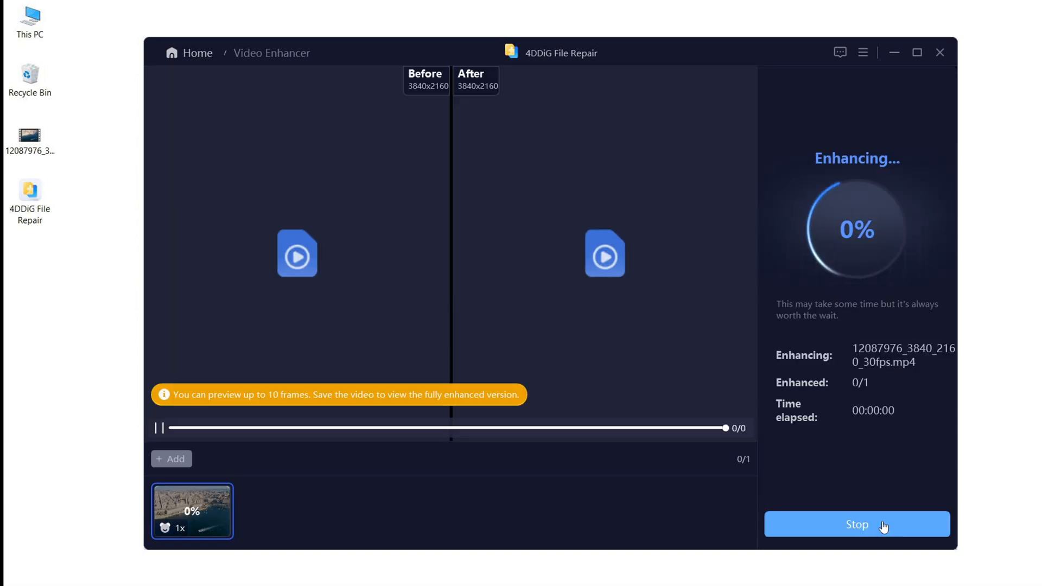
pyautogui.moveTo(880, 487)
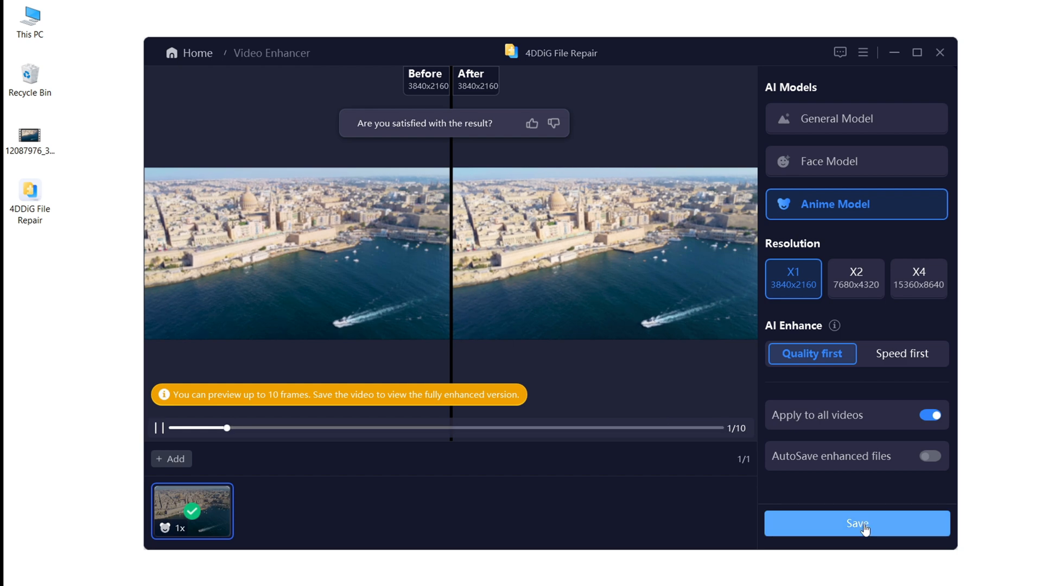
# Save the enhanced aerial video to the Desktop folder
pyautogui.click(856, 523)
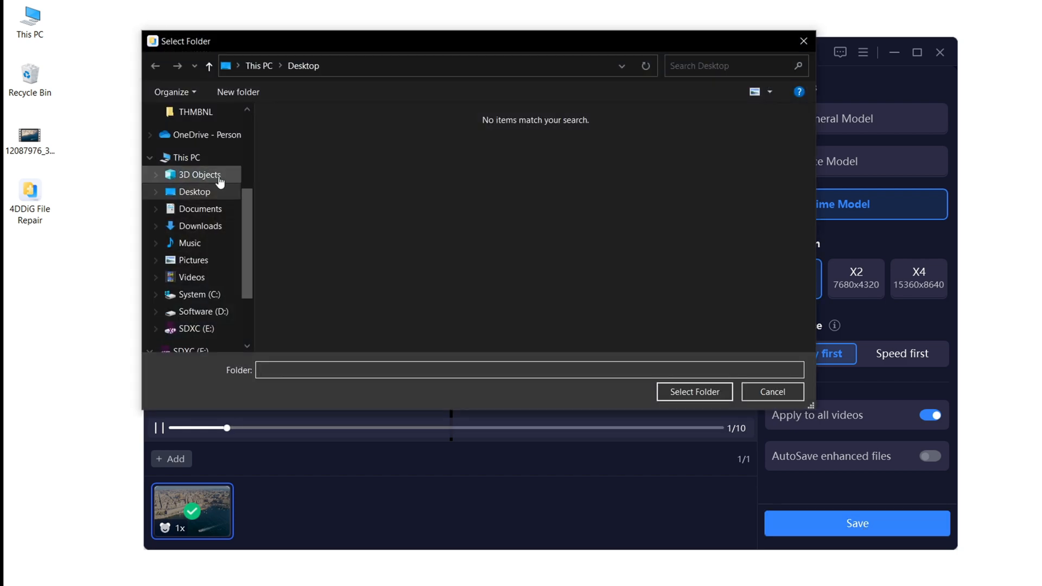
pyautogui.click(693, 392)
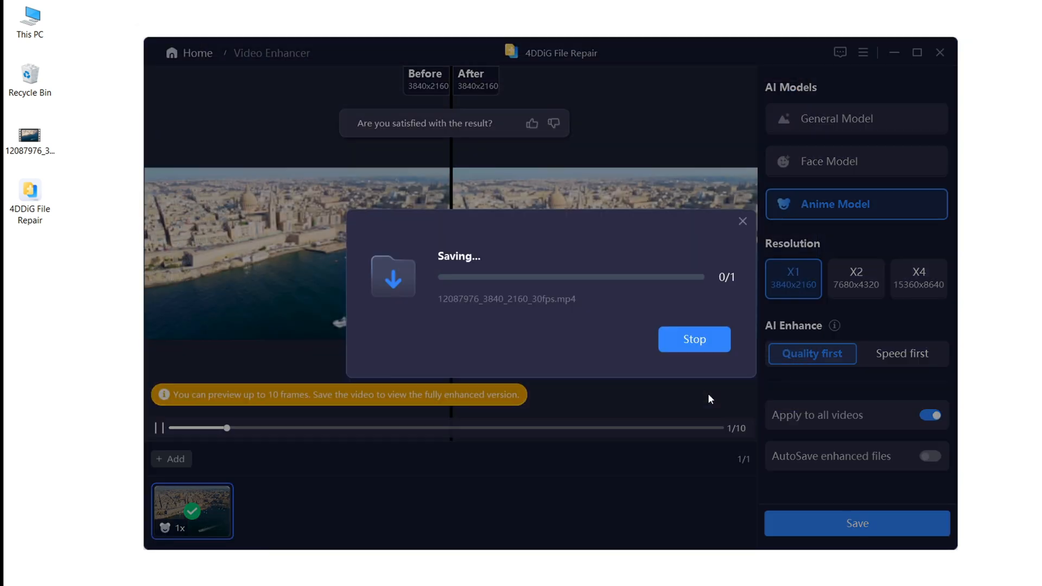